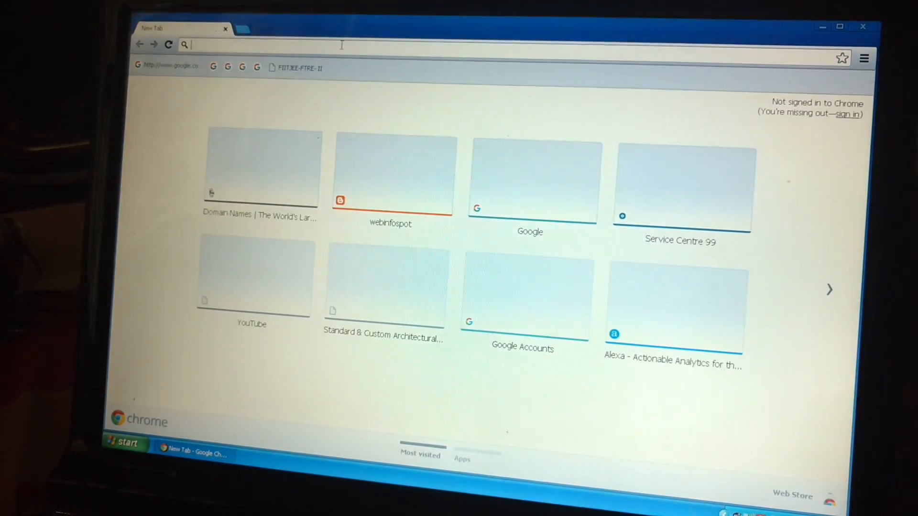
text(www.google.com)
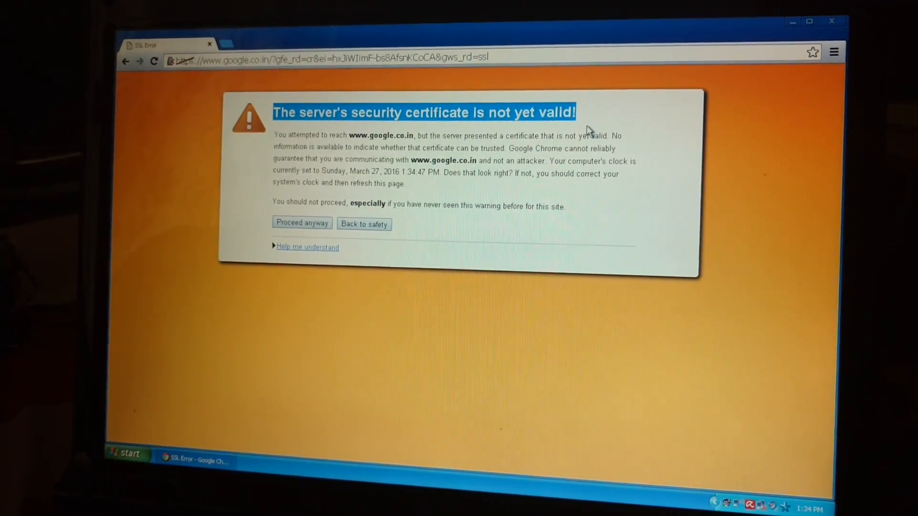
- Launch Mozilla Firefox from the Start menu as a second browser test
click(124, 456)
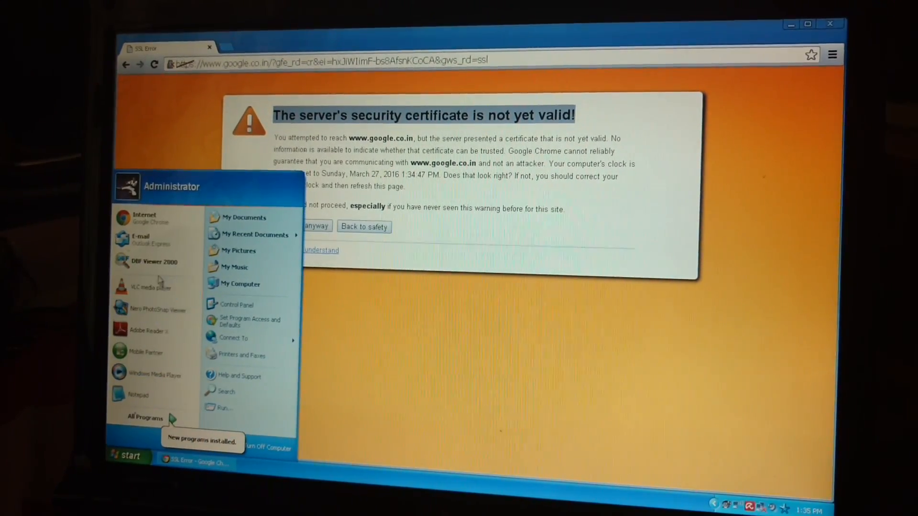
click(144, 418)
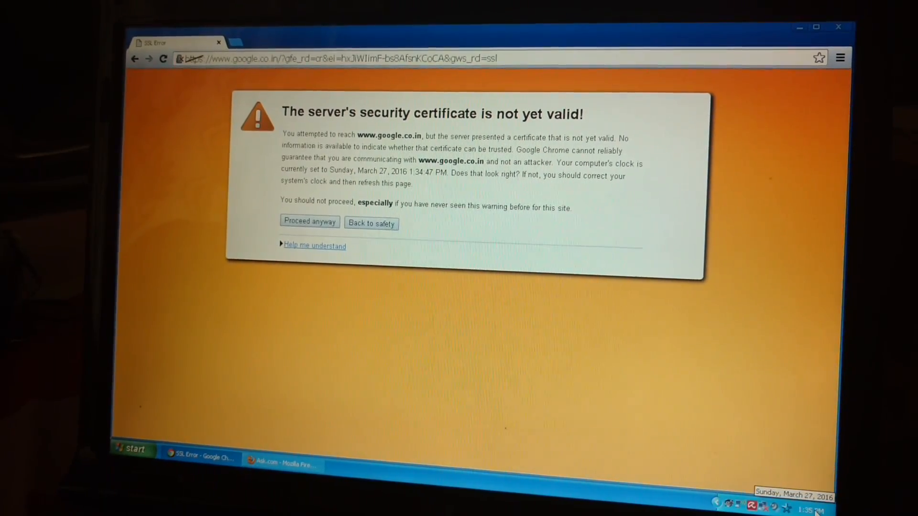
- Adjust the system clock via the taskbar, changing the month from March to December 2016
right_click(808, 505)
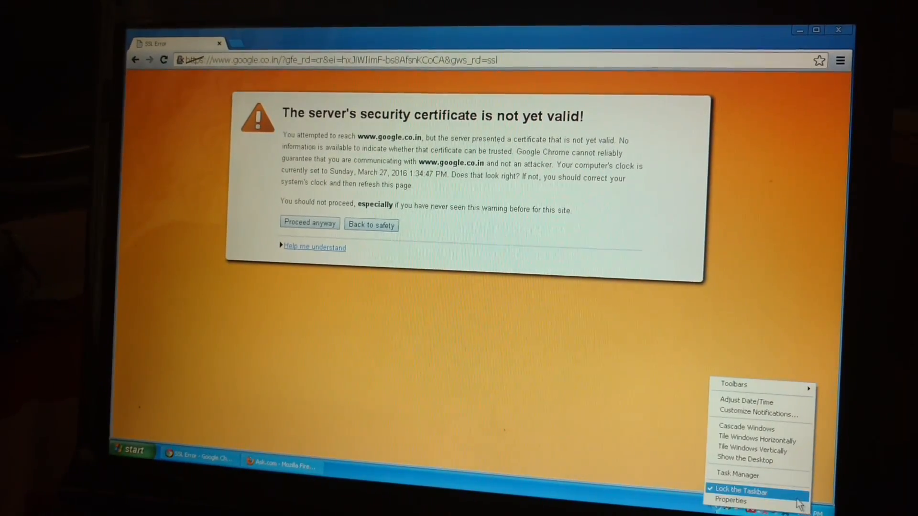
click(746, 401)
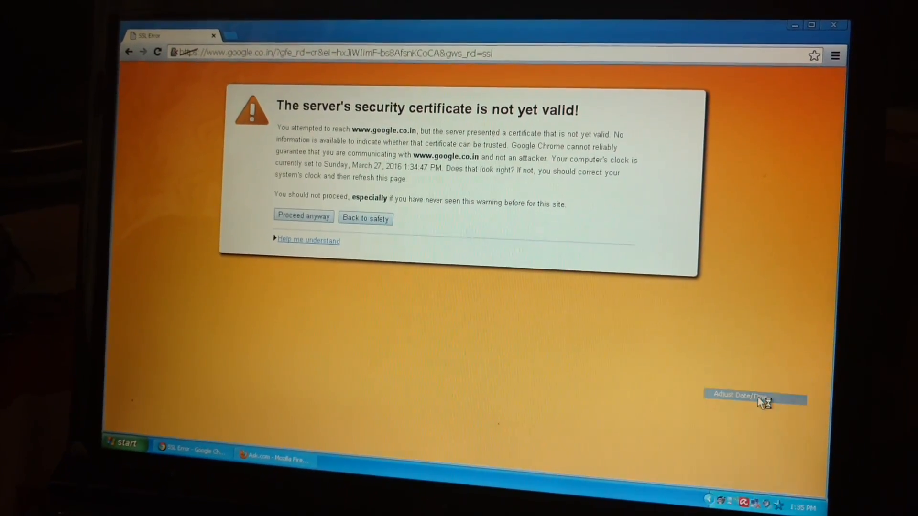
click(754, 394)
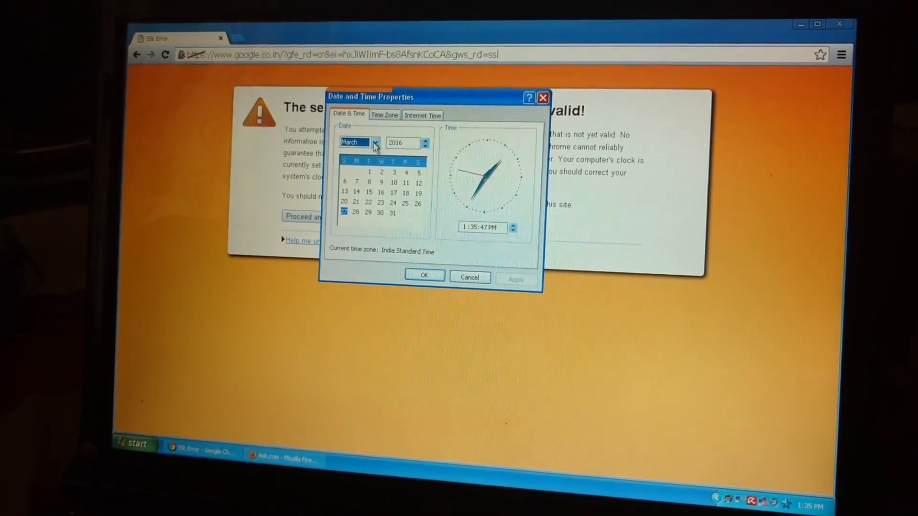
click(375, 144)
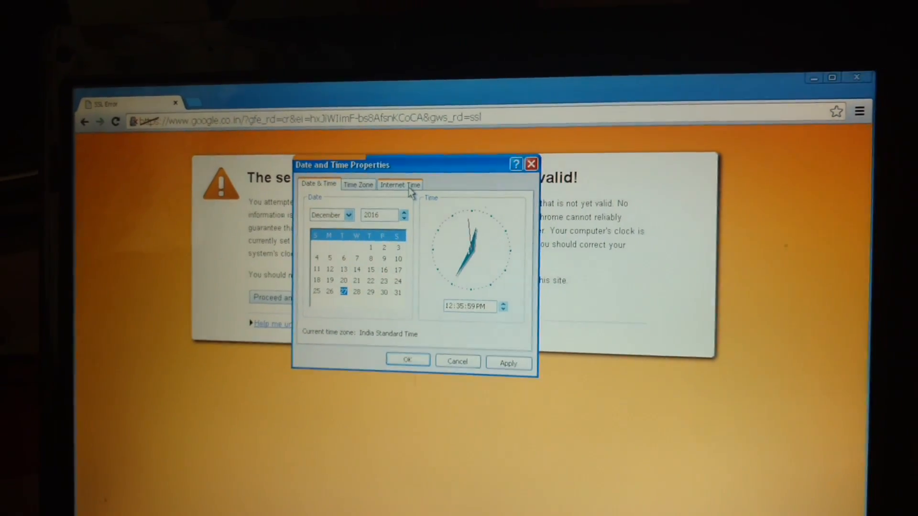
- Review the Internet Time synchronization settings, then return to the Date & Time view
click(400, 184)
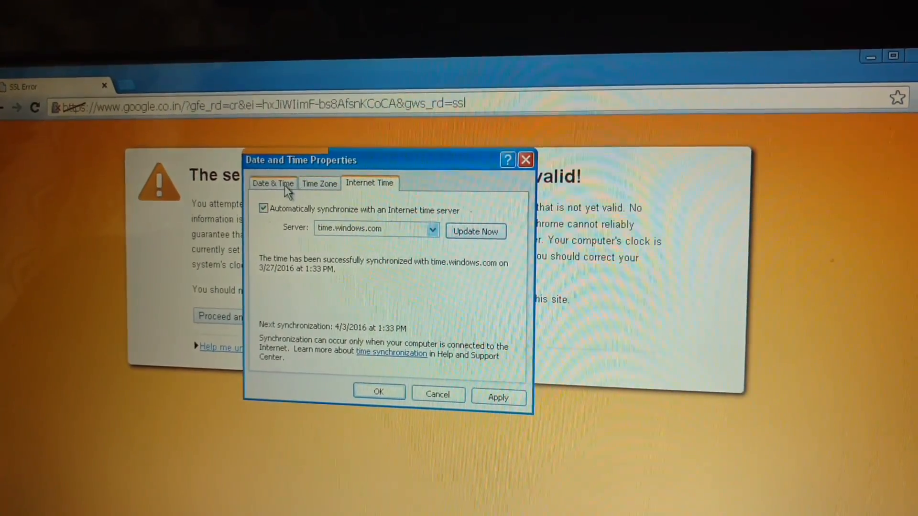
click(273, 183)
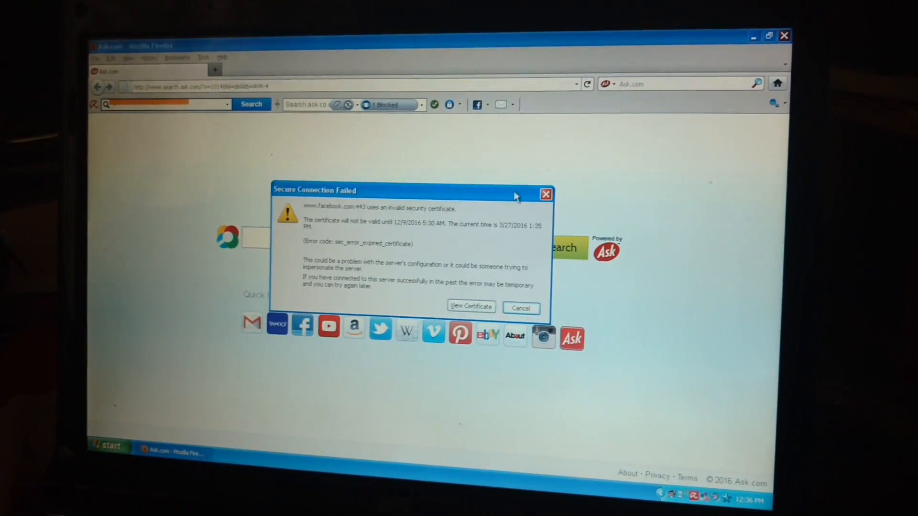
- Dismiss Firefox's Secure Connection Failed error and relaunch Google Chrome
click(102, 450)
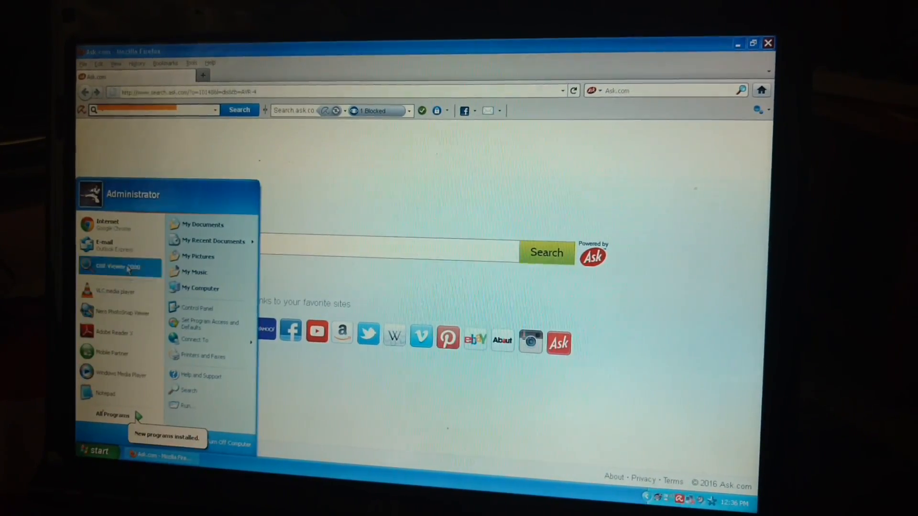
click(108, 223)
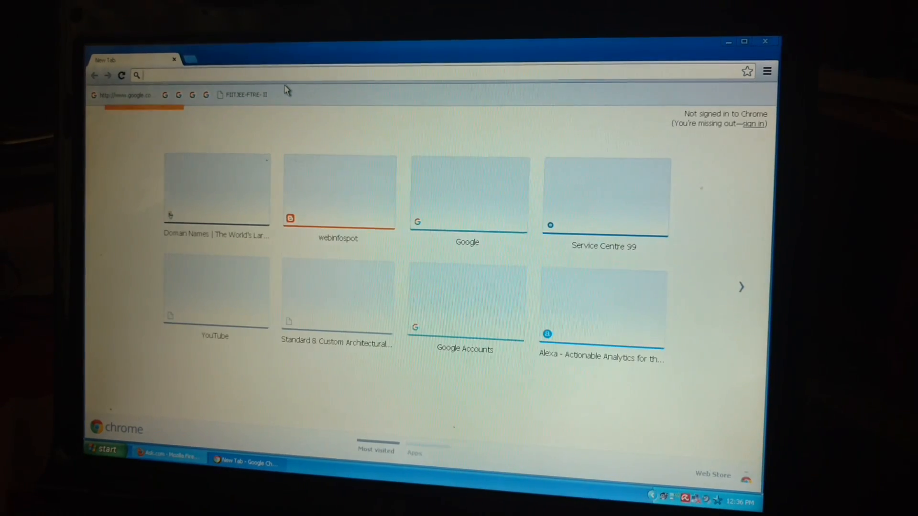